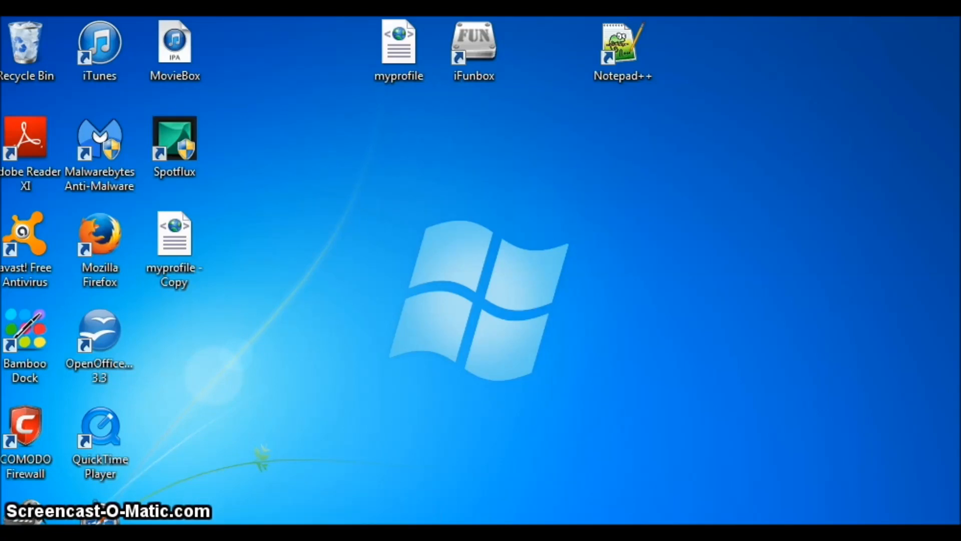
# Step: Launch iFunBox and flip through the Top Free, Top Paid, Books, Games and Music charts
pyautogui.doubleClick(472, 40)
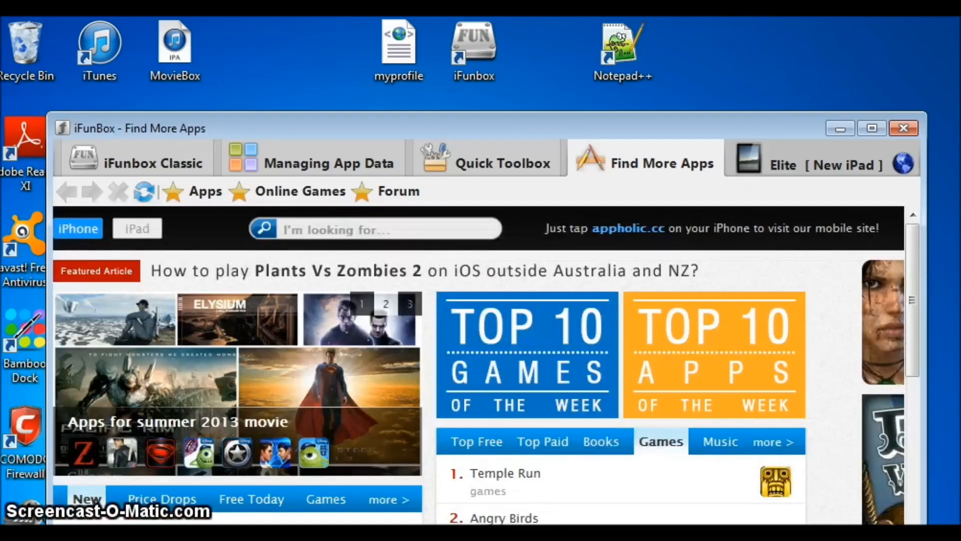
pyautogui.click(712, 441)
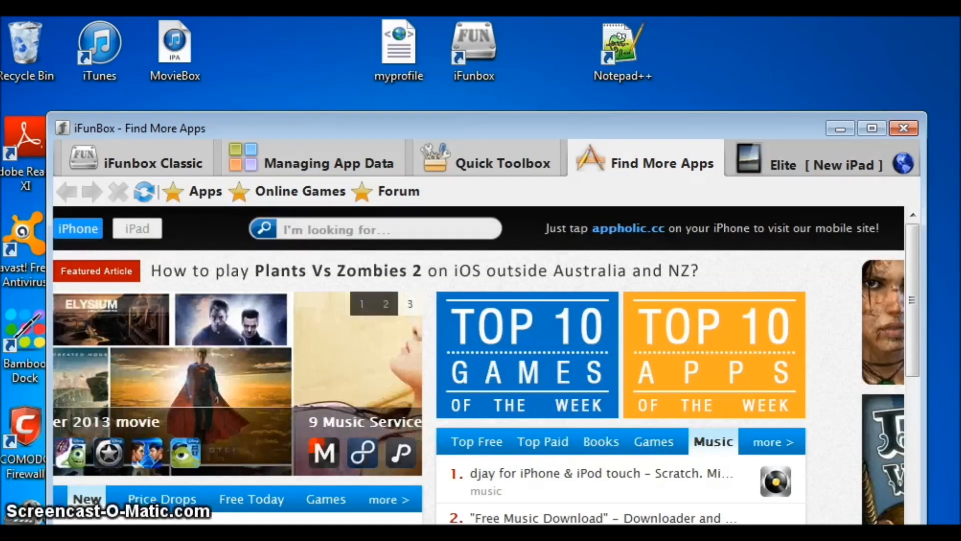
pyautogui.click(476, 441)
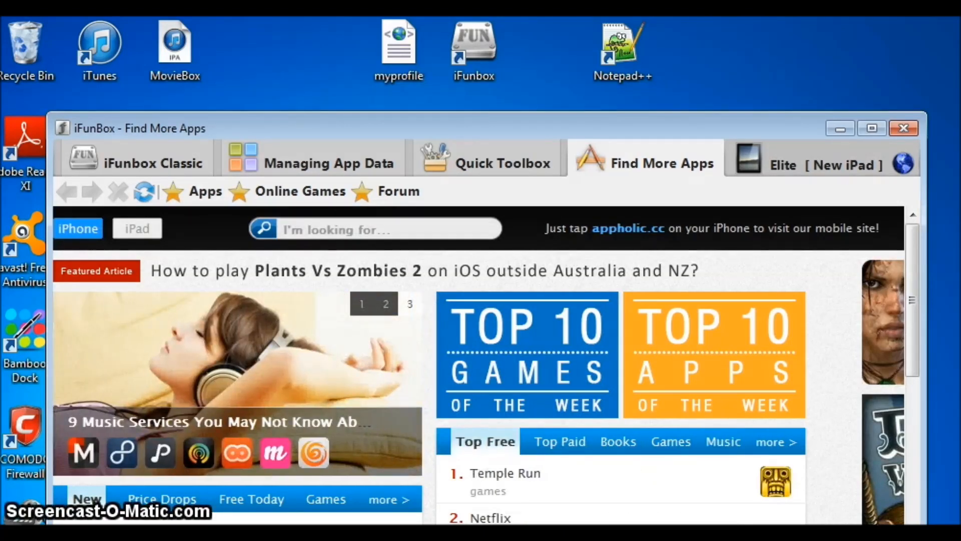
pyautogui.click(551, 441)
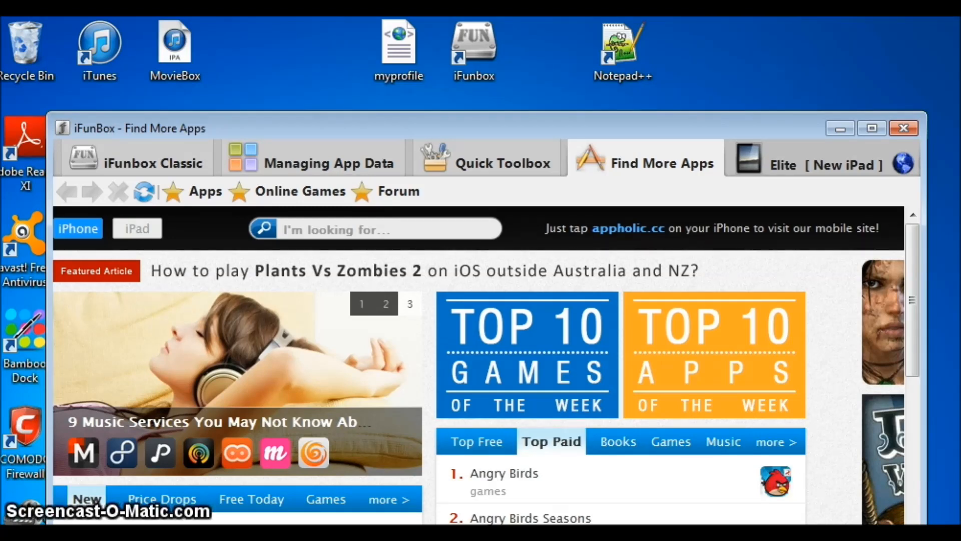
pyautogui.click(608, 441)
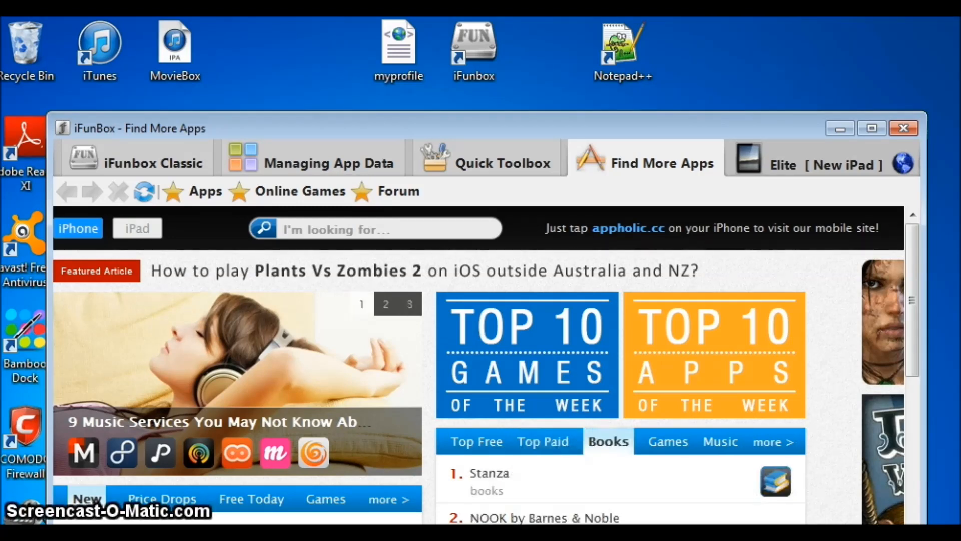
pyautogui.click(660, 441)
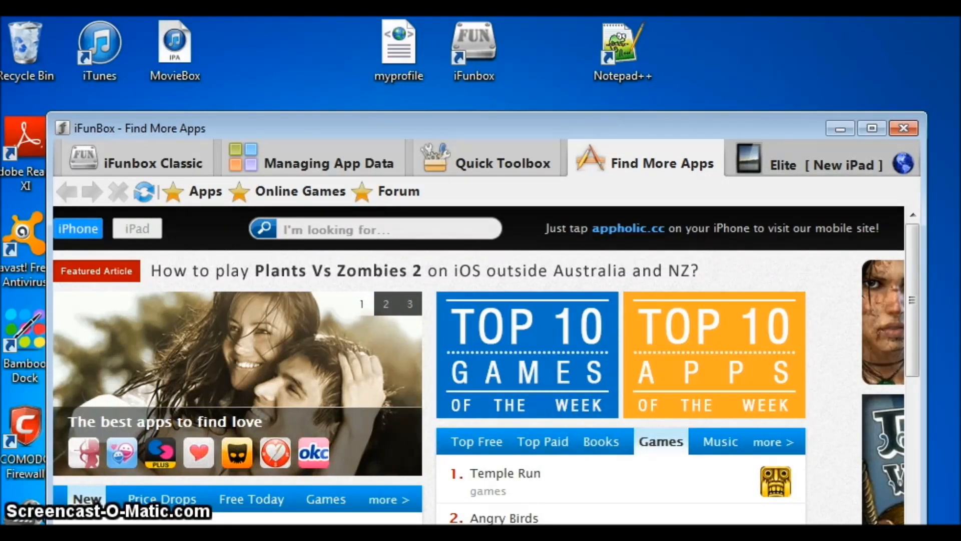
pyautogui.click(713, 441)
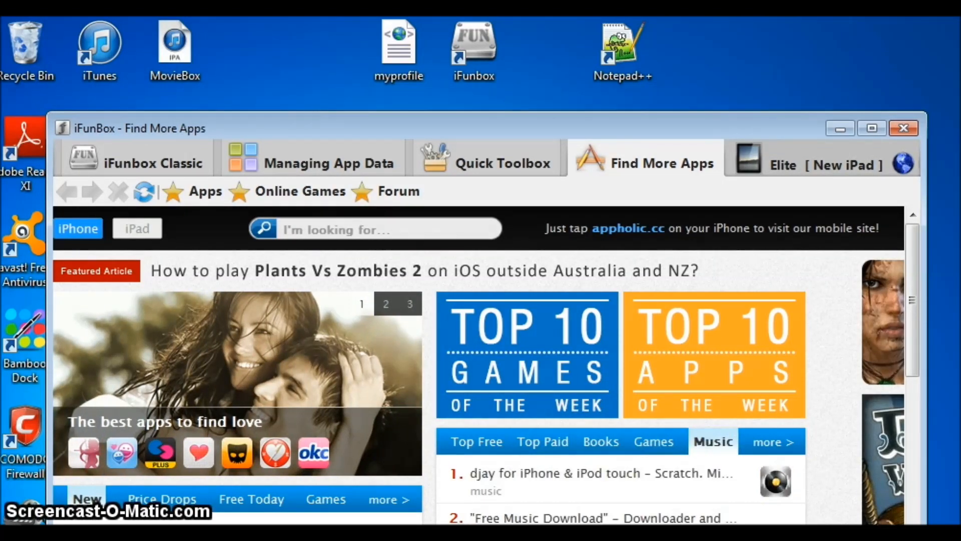
pyautogui.click(152, 162)
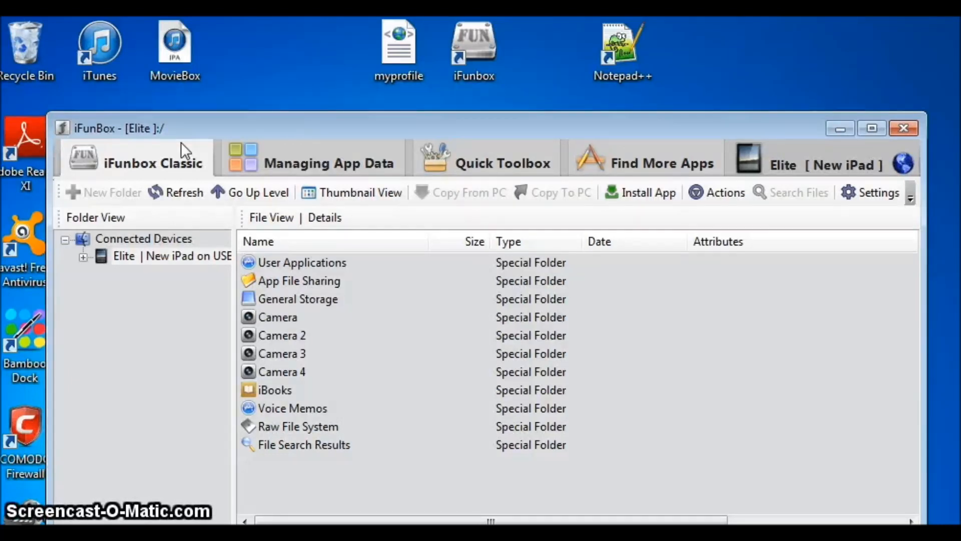
pyautogui.moveTo(123, 256)
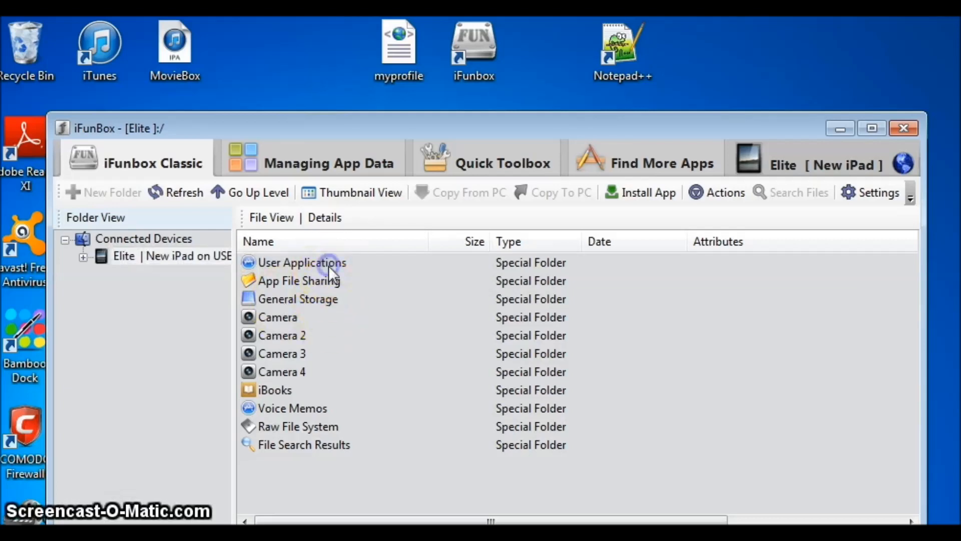
# Step: Browse User Applications into the DreamLeague app's Documents folder
pyautogui.doubleClick(301, 262)
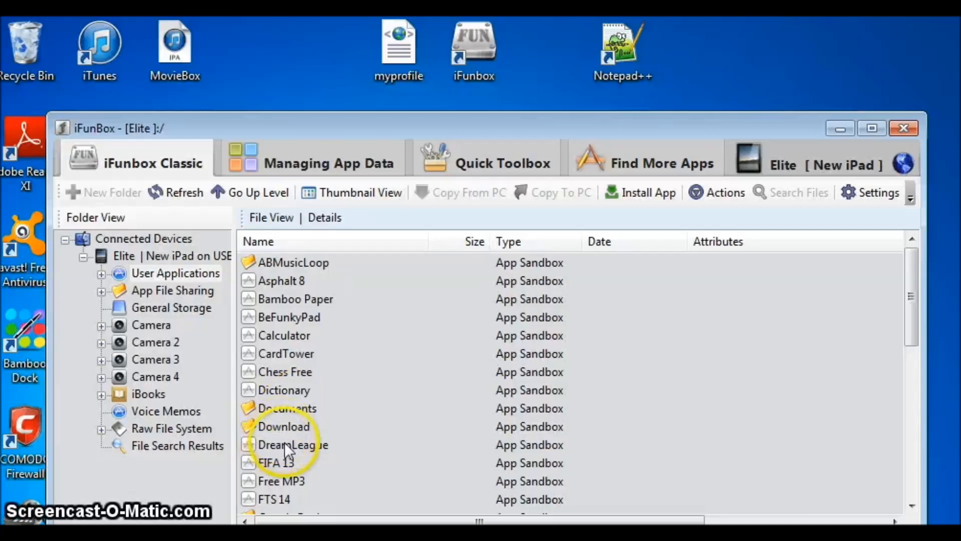
pyautogui.doubleClick(292, 444)
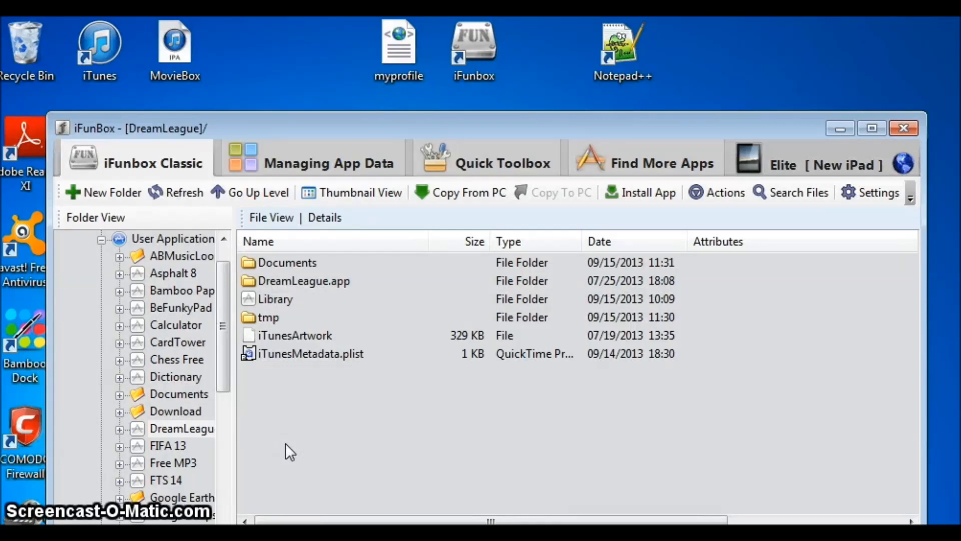
pyautogui.moveTo(310, 271)
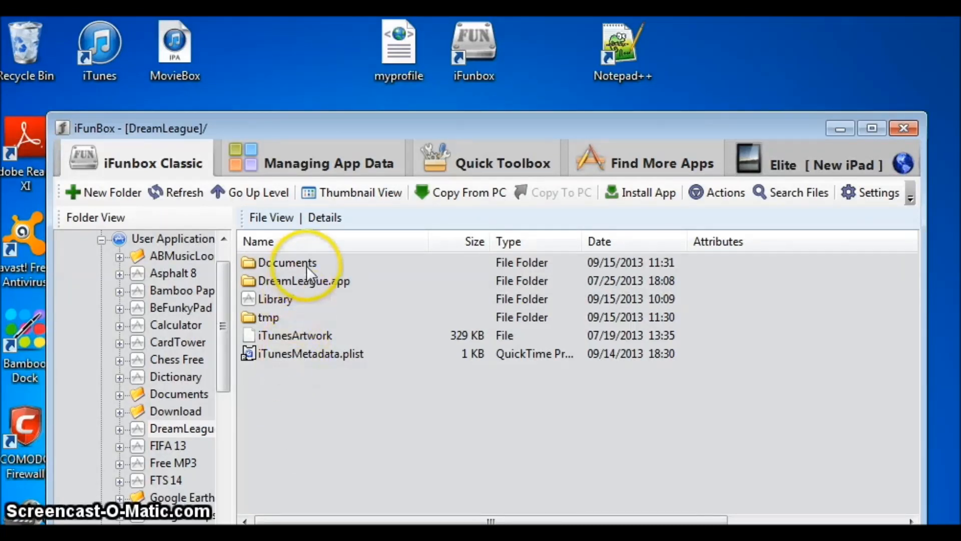
pyautogui.doubleClick(287, 262)
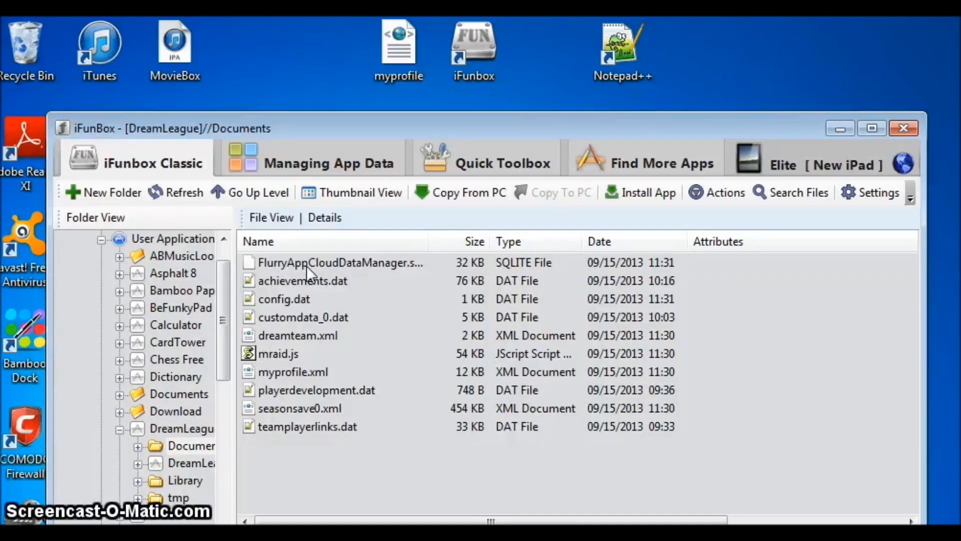
# Step: Copy myprofile.xml from the Documents folder to the PC desktop
pyautogui.click(293, 372)
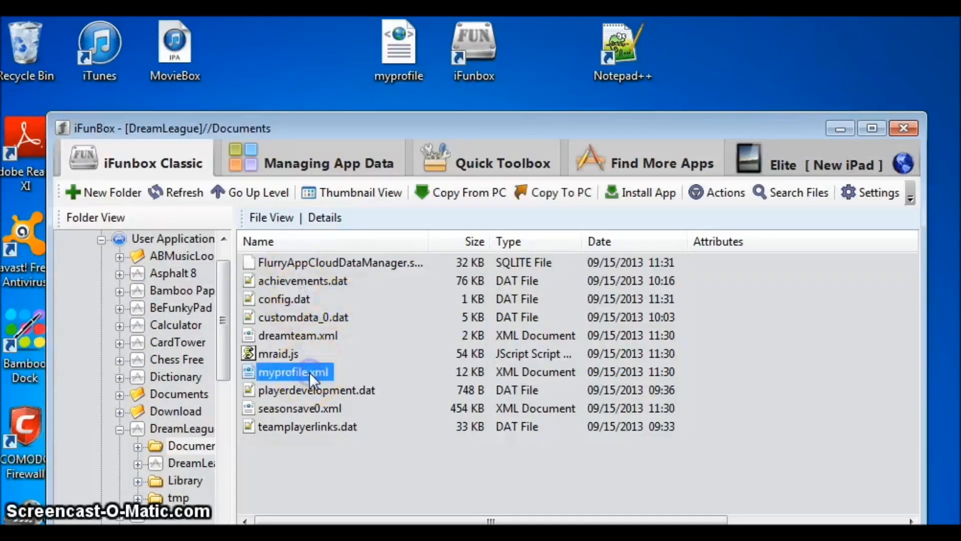
pyautogui.rightClick(293, 371)
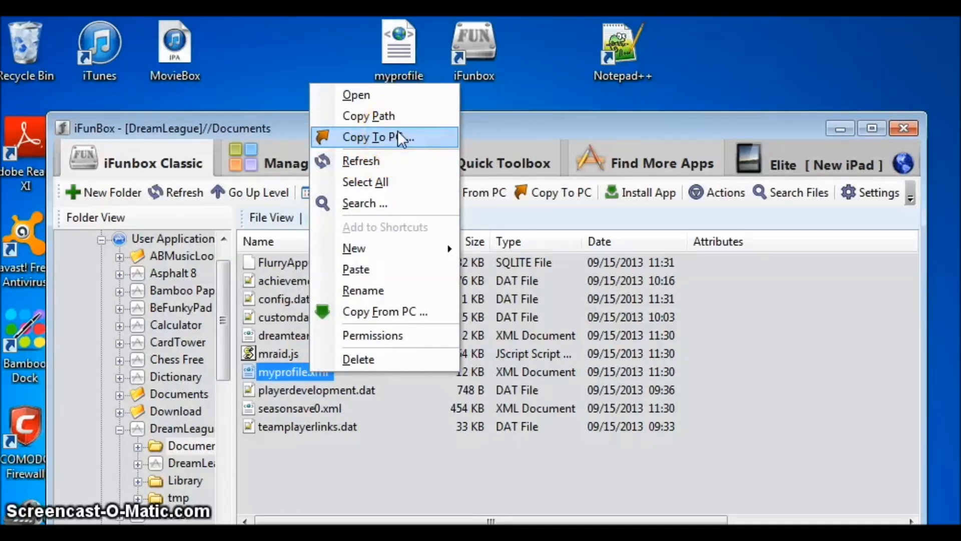
pyautogui.click(398, 128)
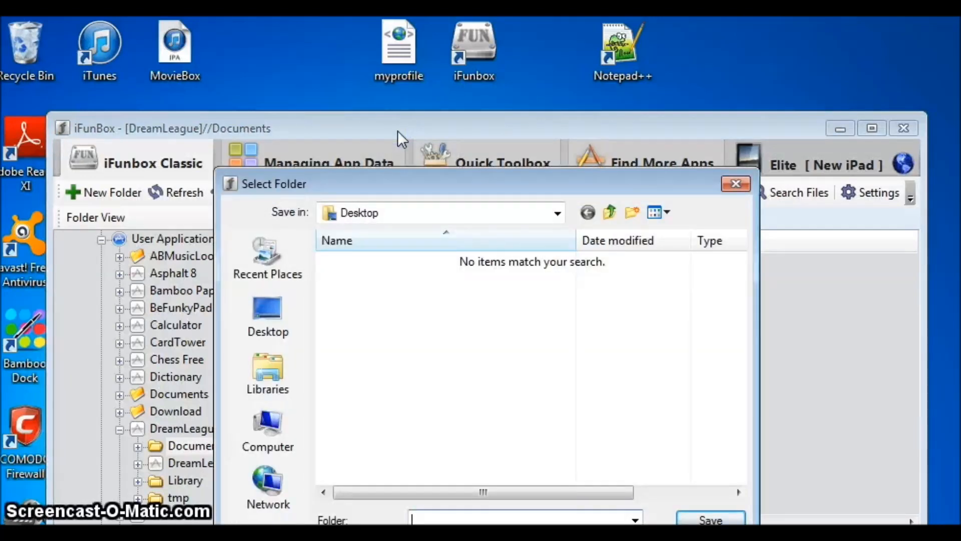
pyautogui.moveTo(657, 177)
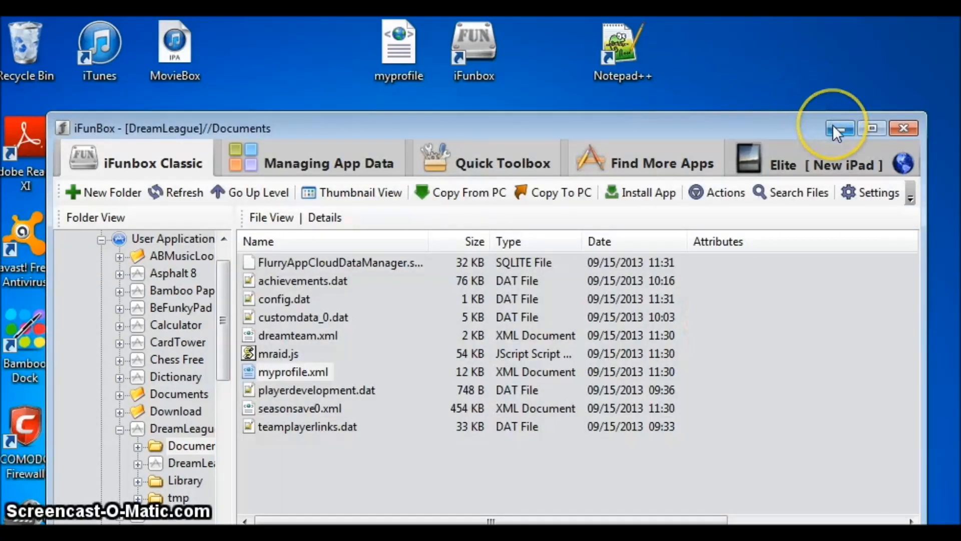
pyautogui.moveTo(840, 128)
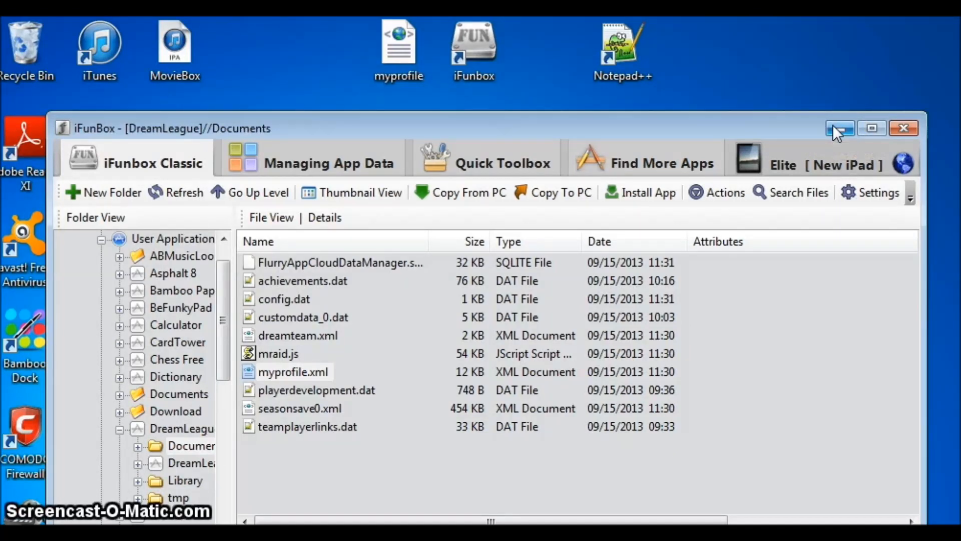
pyautogui.moveTo(775, 134)
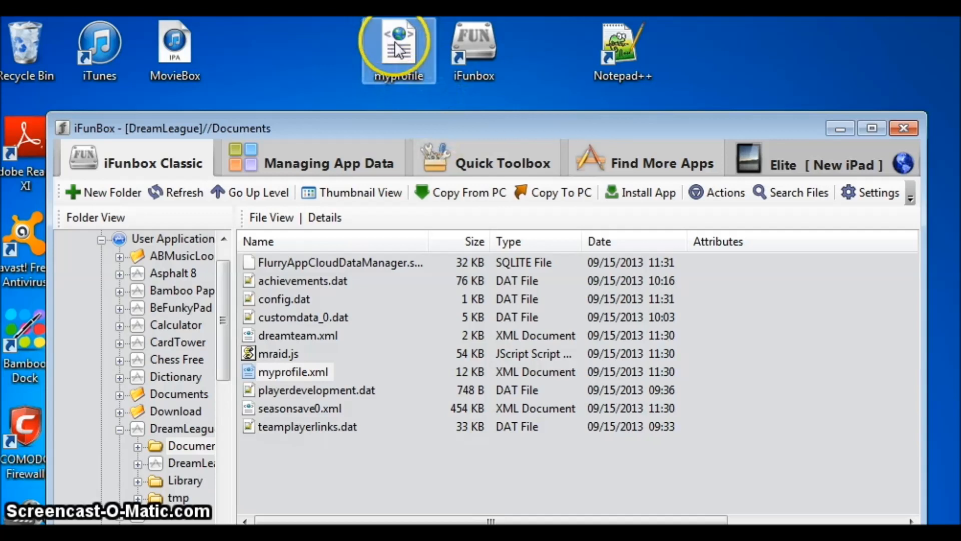
# Step: Open the desktop myprofile.xml with Edit with Notepad++
pyautogui.rightClick(398, 46)
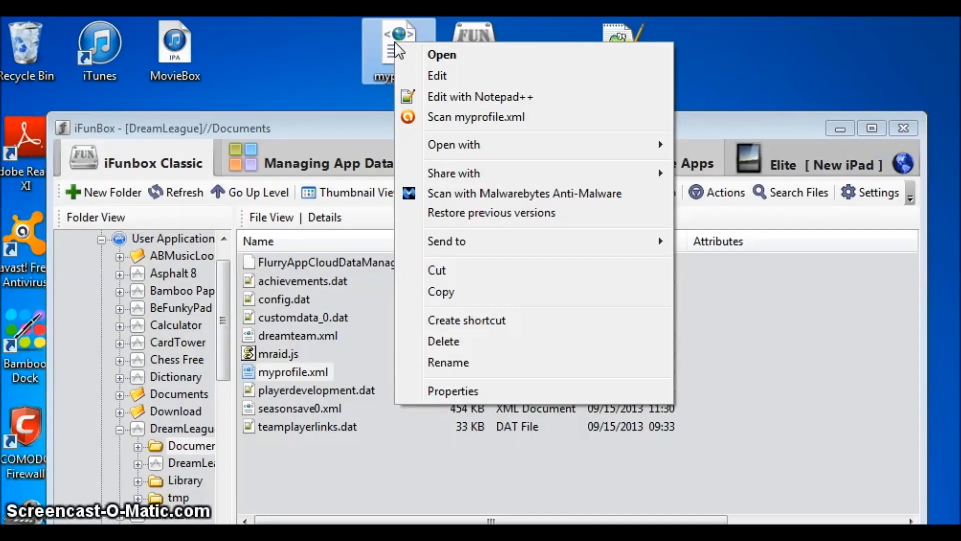
pyautogui.moveTo(472, 61)
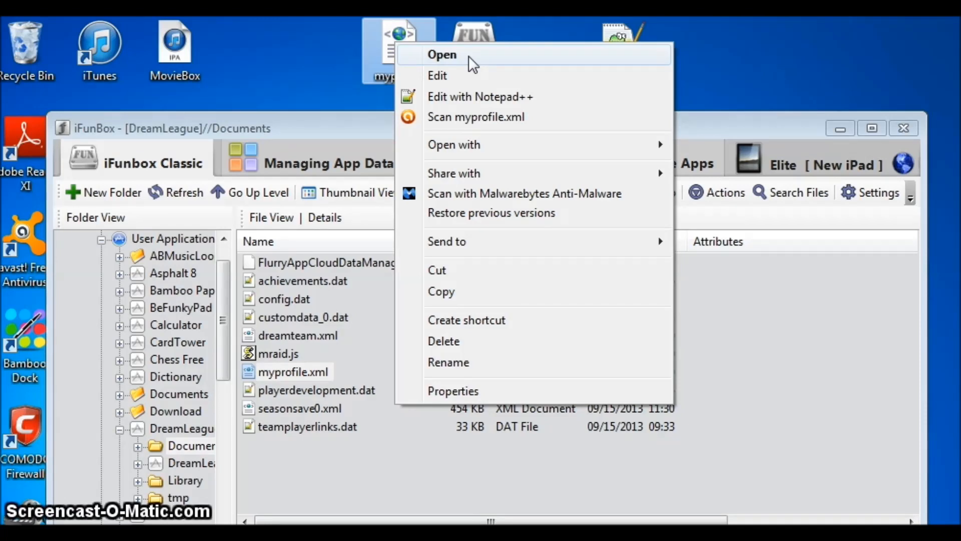
pyautogui.moveTo(490, 83)
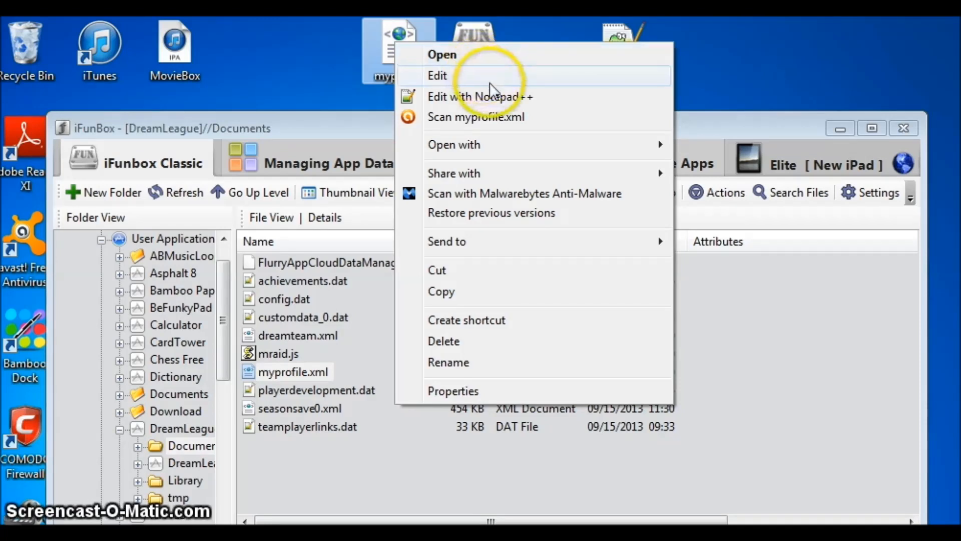
pyautogui.moveTo(518, 145)
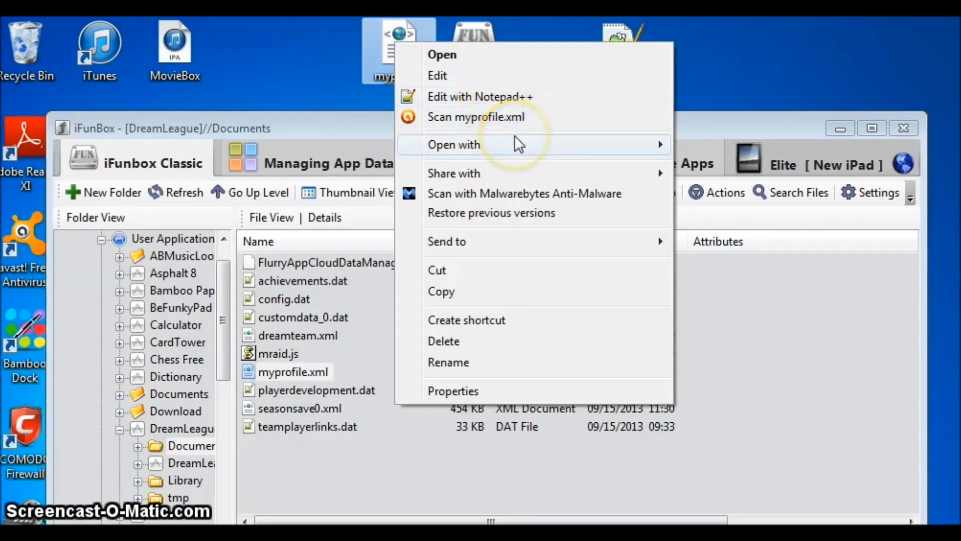
pyautogui.click(453, 145)
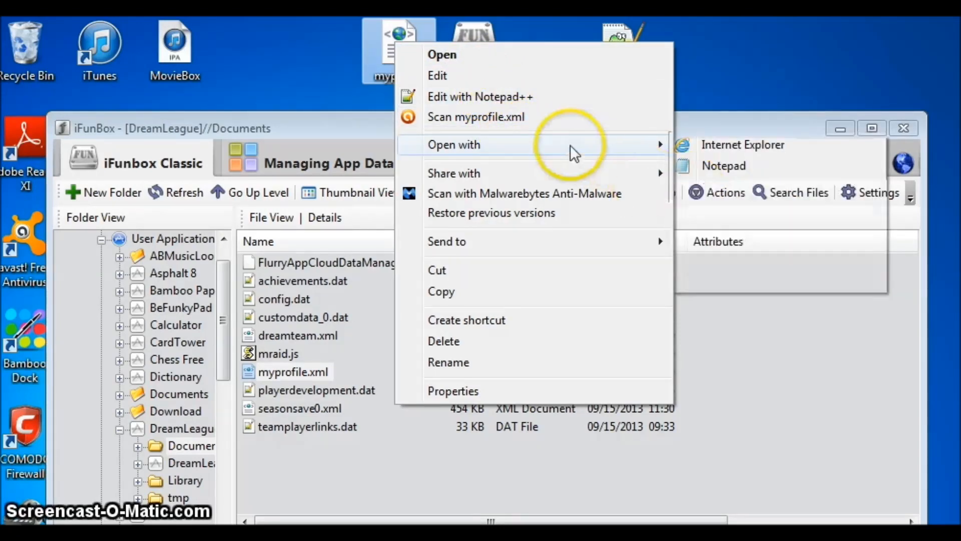
pyautogui.moveTo(541, 107)
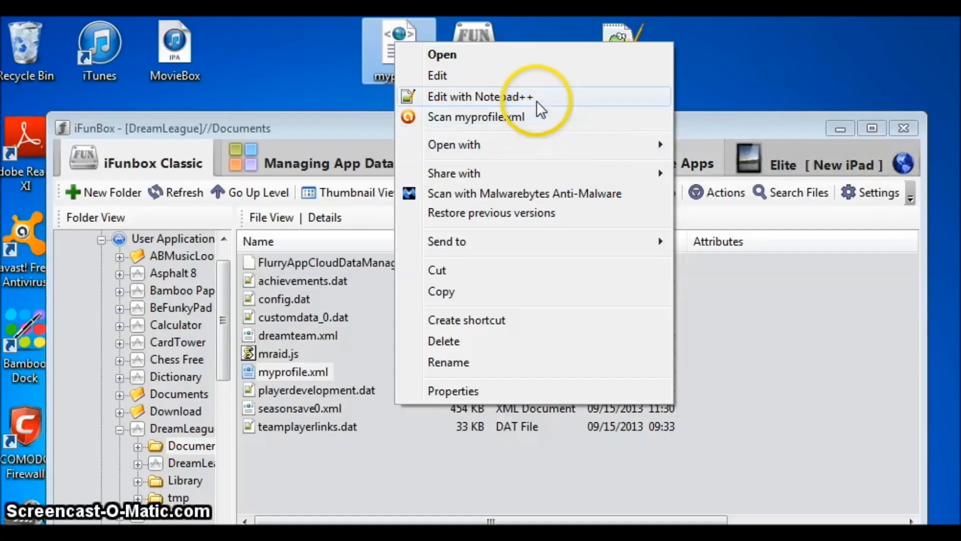
pyautogui.click(480, 96)
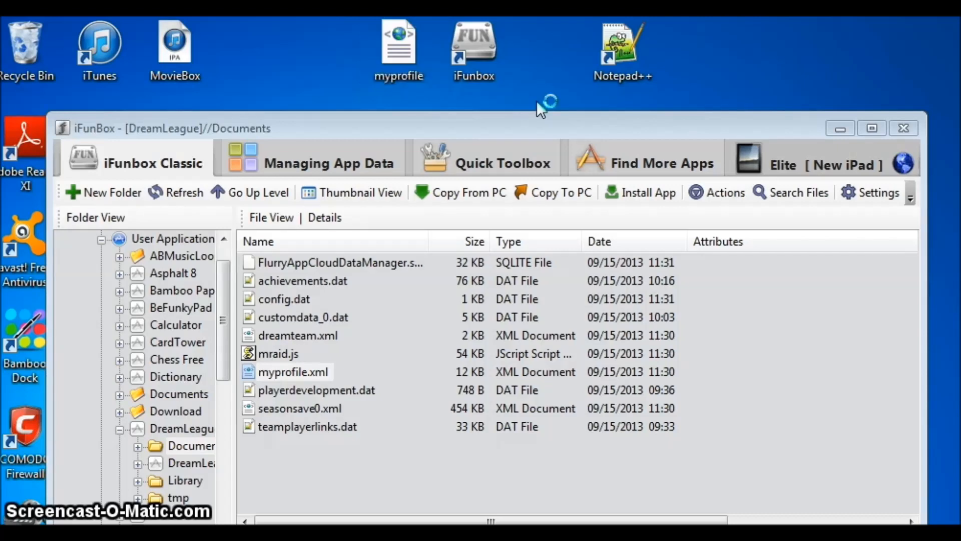
pyautogui.doubleClick(293, 371)
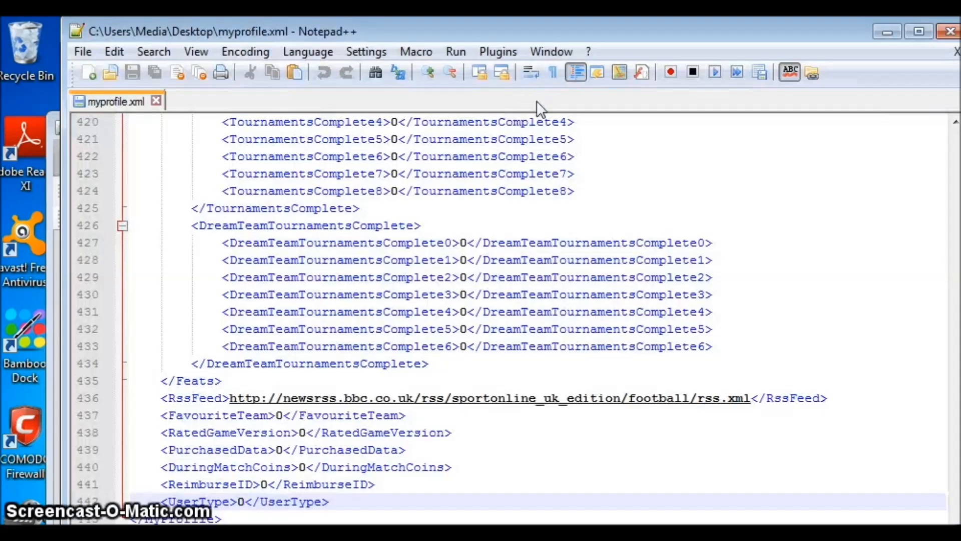
pyautogui.moveTo(705, 199)
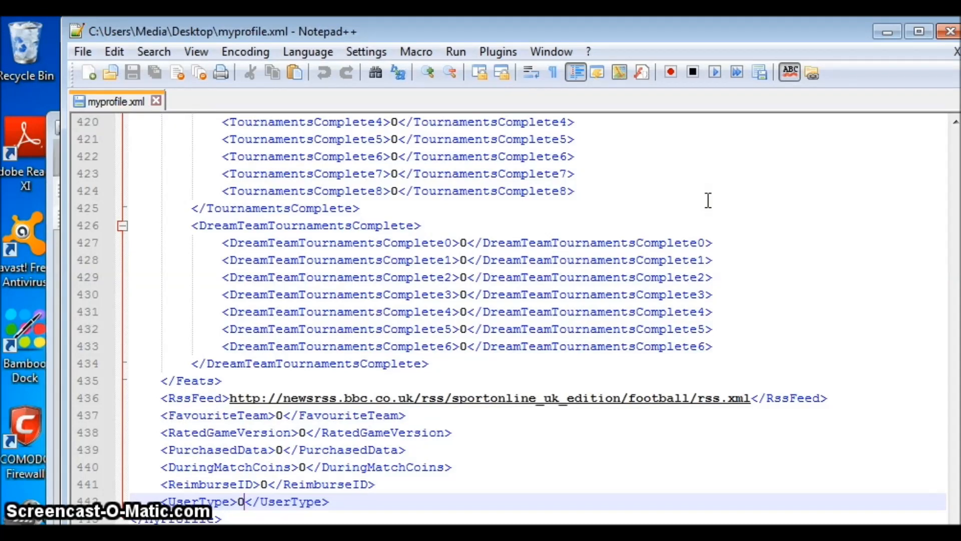
# Step: Delete the 0 from the FavouriteTeam tag near the end of the XML
pyautogui.scroll(3)
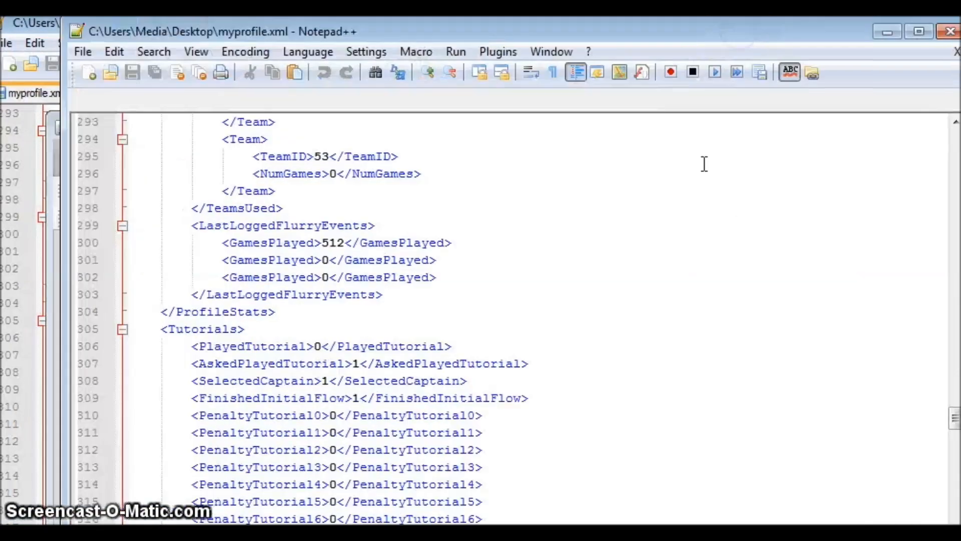
pyautogui.scroll(-3)
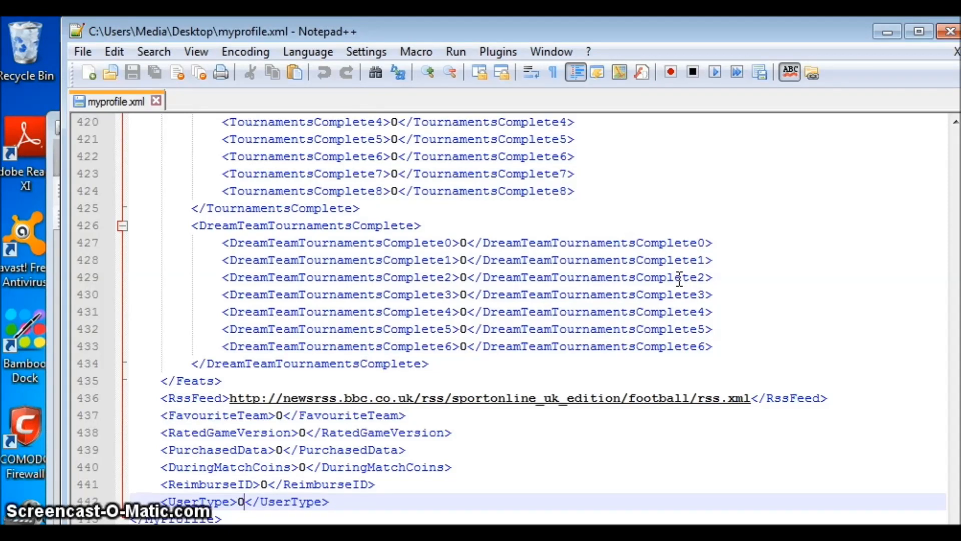
pyautogui.moveTo(674, 285)
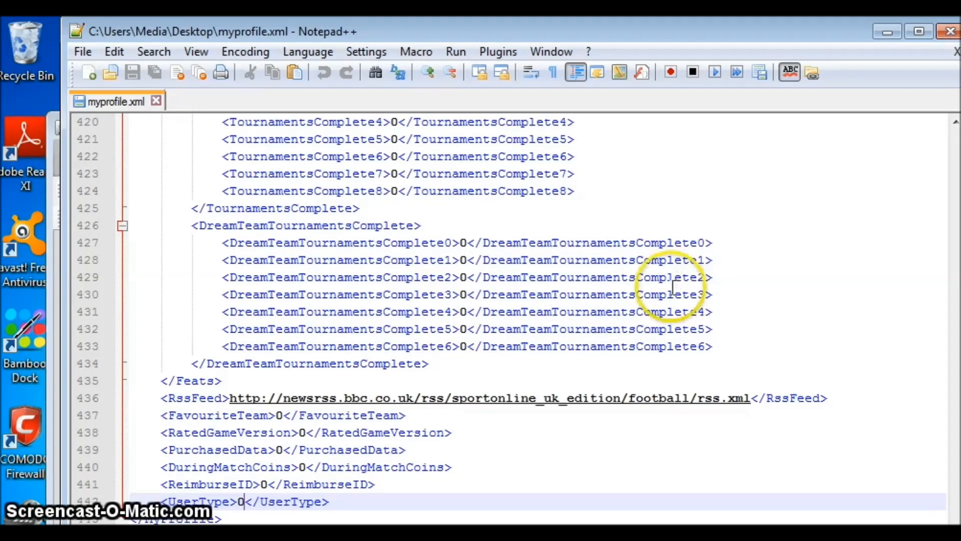
pyautogui.moveTo(281, 407)
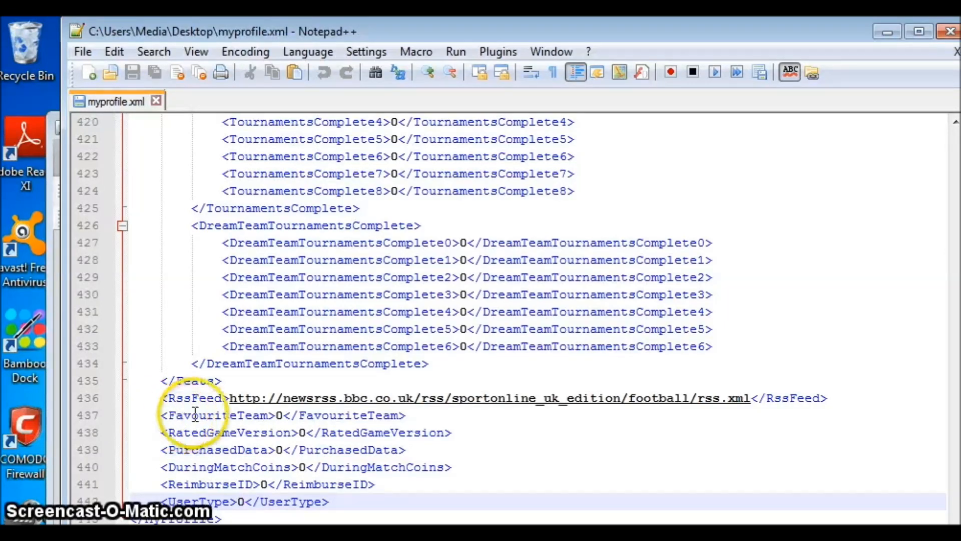
pyautogui.click(278, 415)
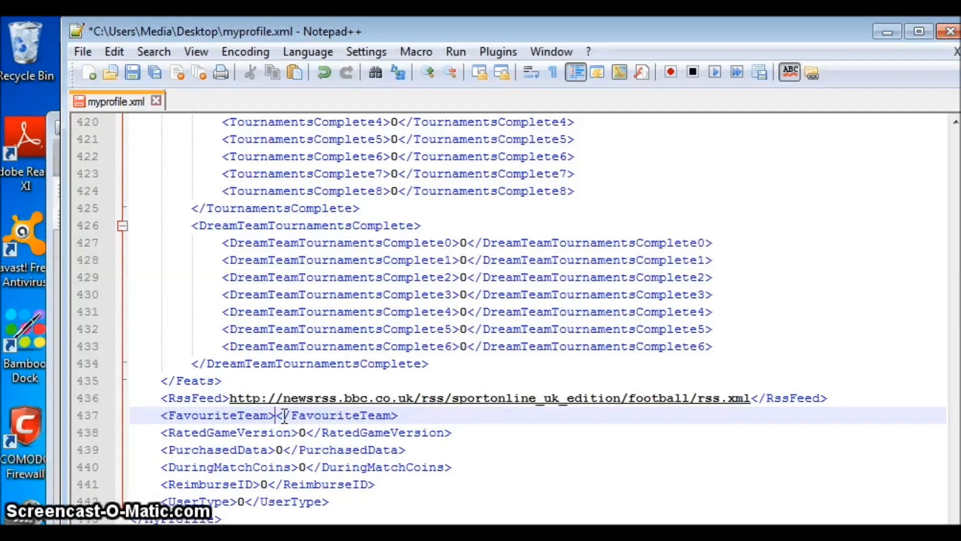
# Step: Enter 100000 into FavouriteTeam, RatedGameVersion, PurchasedData, DuringMatchCoins, ReimburseID and UserType
pyautogui.write('100')
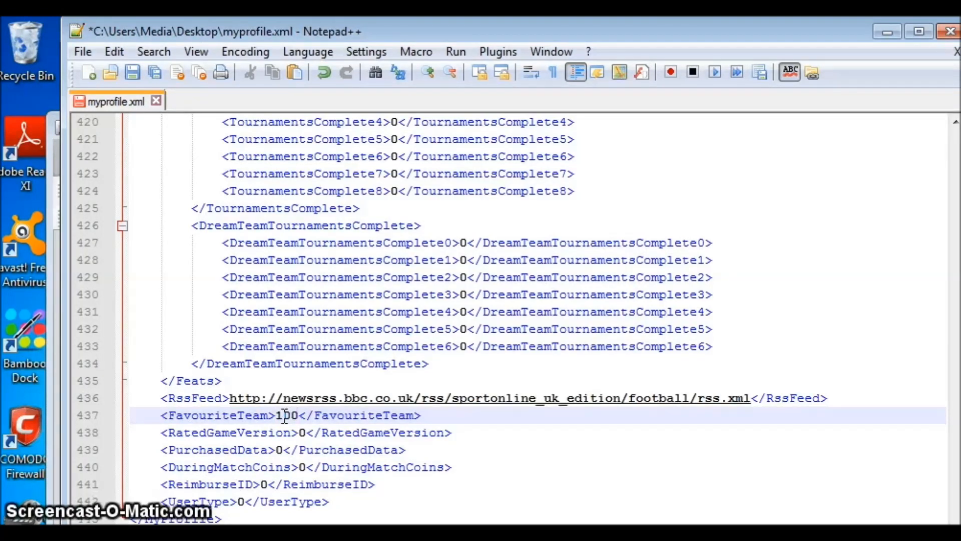
pyautogui.write('000')
pyautogui.click(307, 433)
pyautogui.write('1')
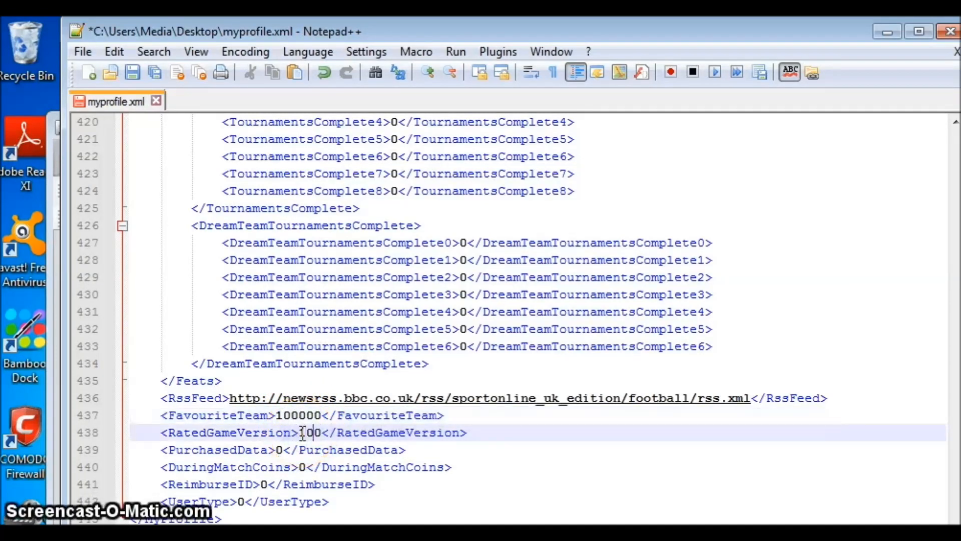
pyautogui.write('00')
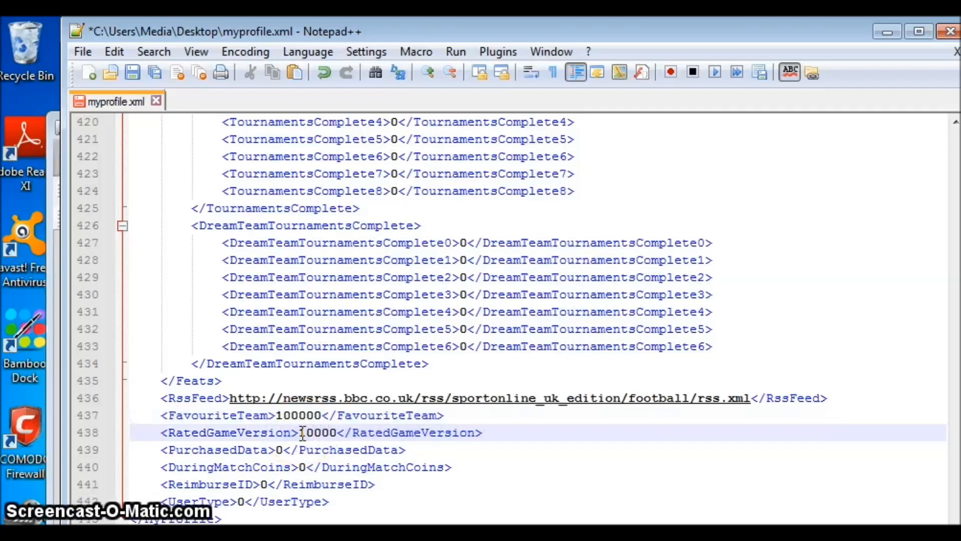
pyautogui.write('0')
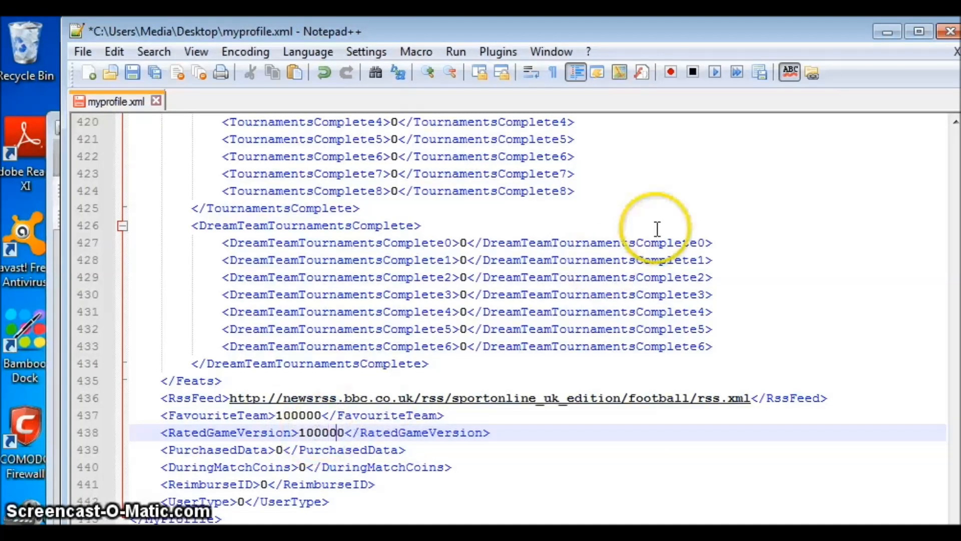
pyautogui.moveTo(294, 415)
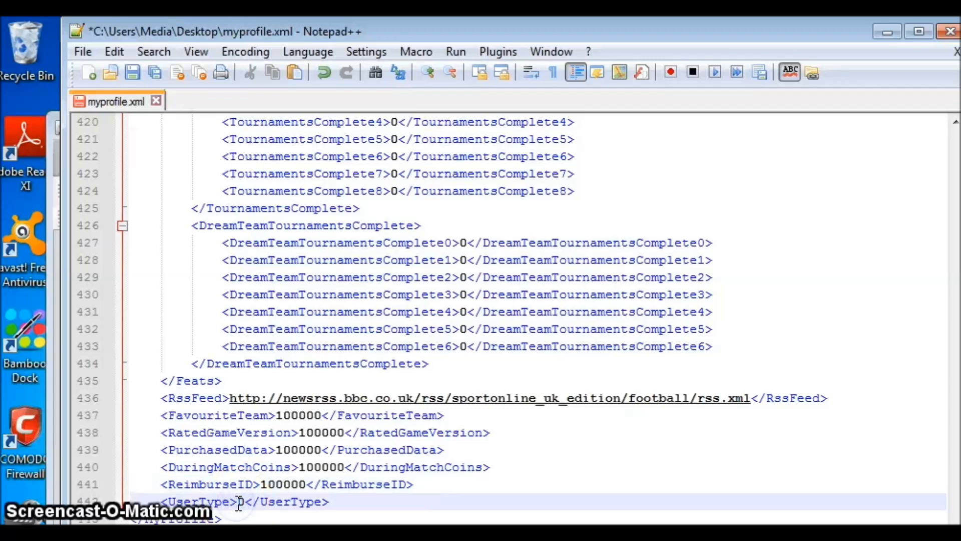
pyautogui.write('100')
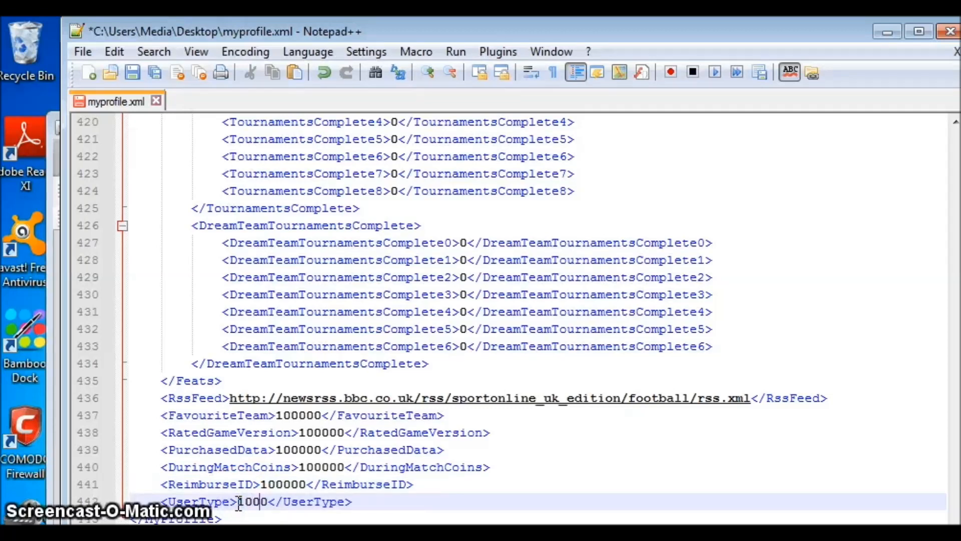
pyautogui.write('00')
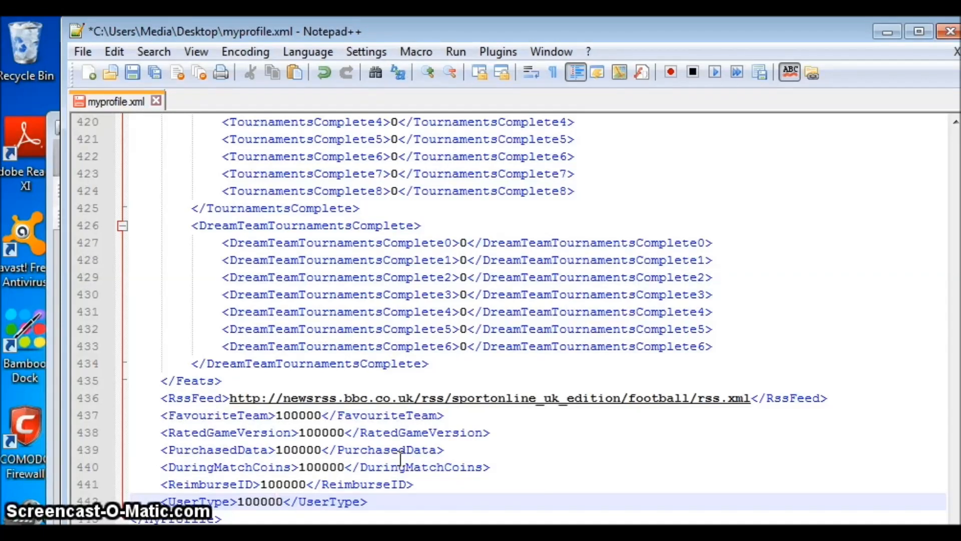
pyautogui.moveTo(497, 505)
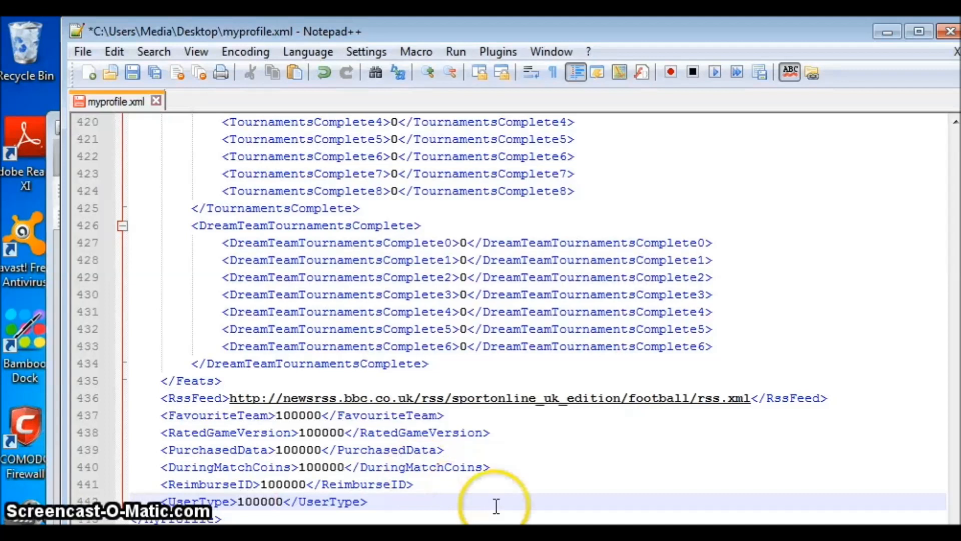
pyautogui.moveTo(386, 497)
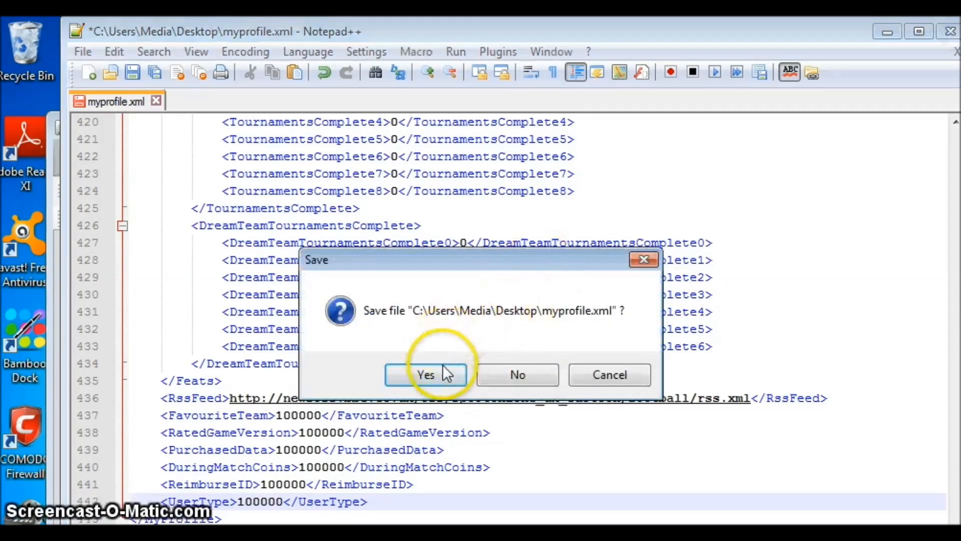
# Step: Confirm Yes to save myprofile.xml while closing Notepad++
pyautogui.click(426, 374)
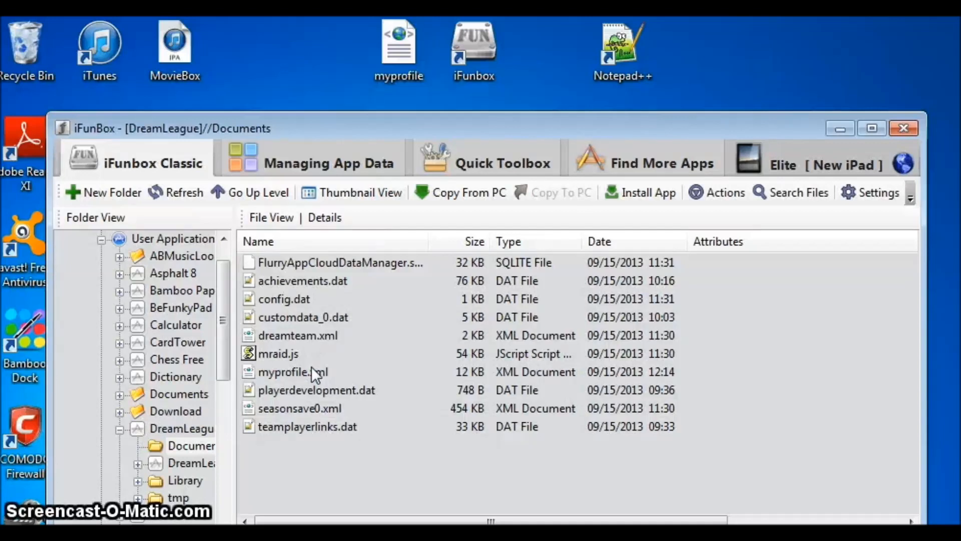
# Step: Refresh the DreamLeague Documents listing to check myprofile.xml's 12:14 timestamp
pyautogui.click(183, 192)
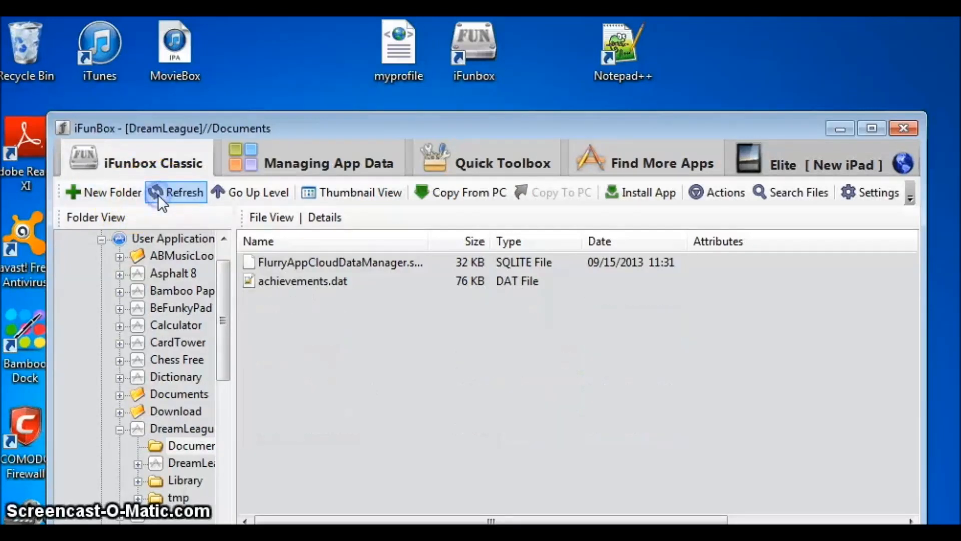
pyautogui.click(183, 192)
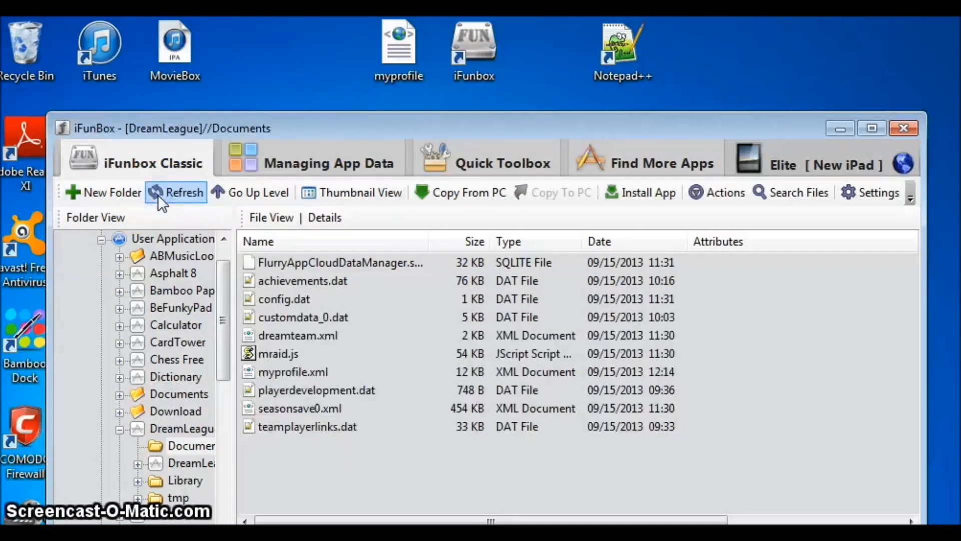